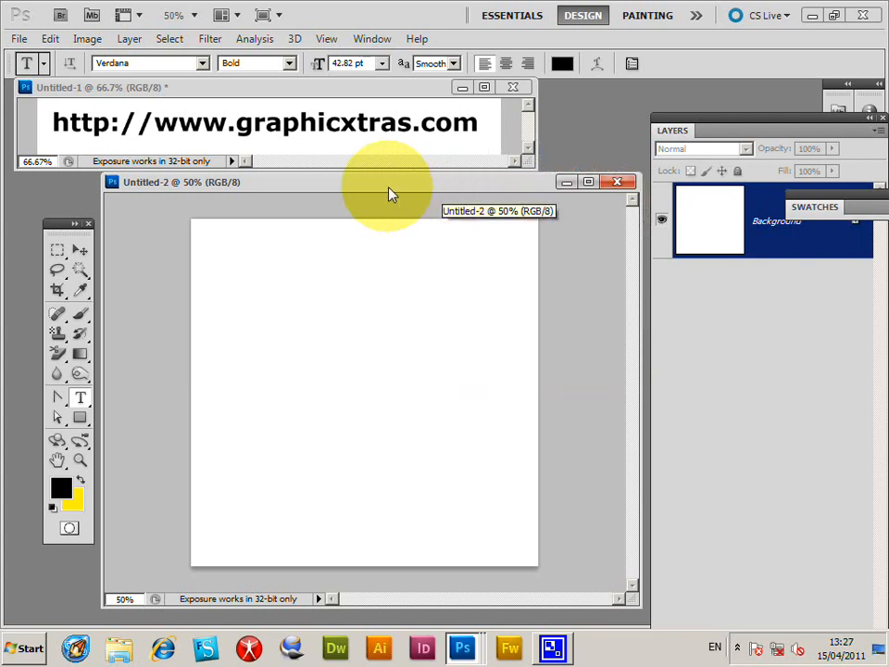
mouse_move(51, 61)
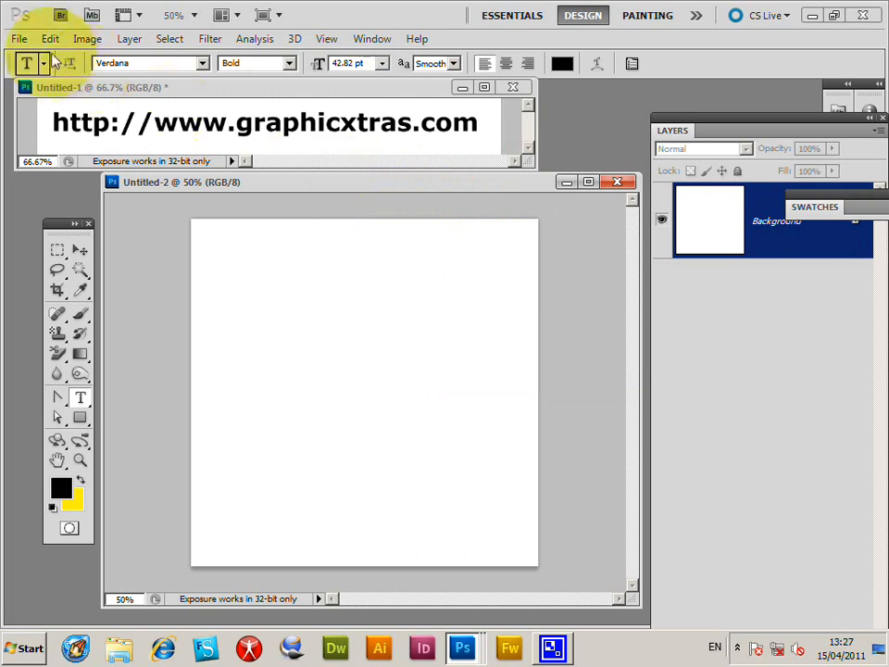
mouse_move(42, 28)
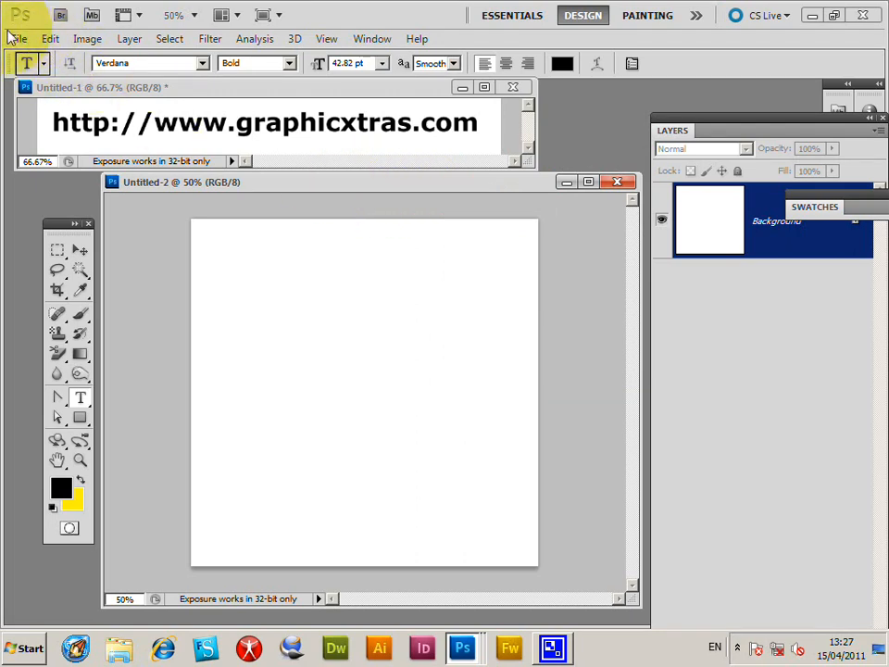
Open GX02_Zoomlines002.psd from the Maps PSD folder
click(19, 39)
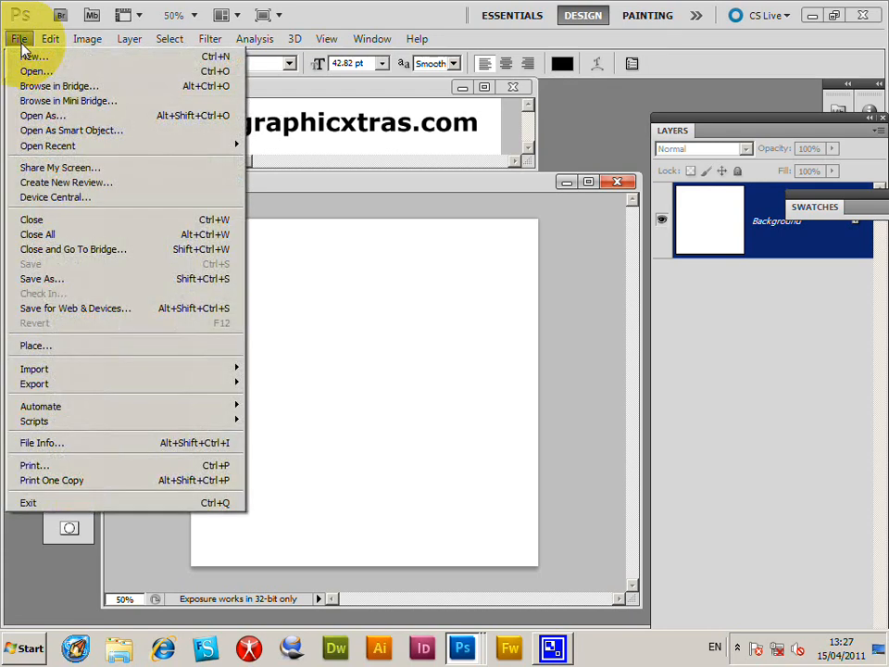
click(35, 70)
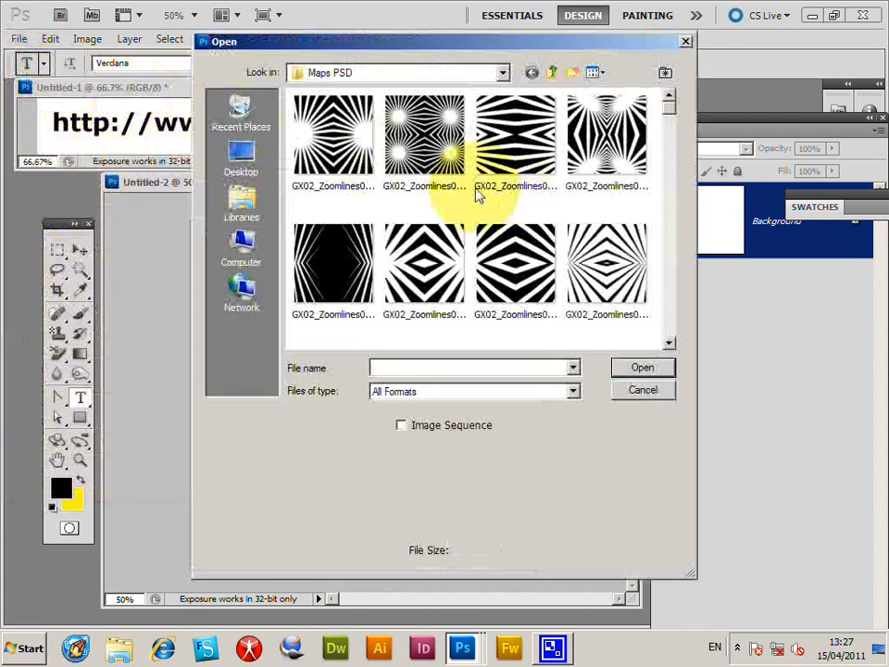
click(424, 134)
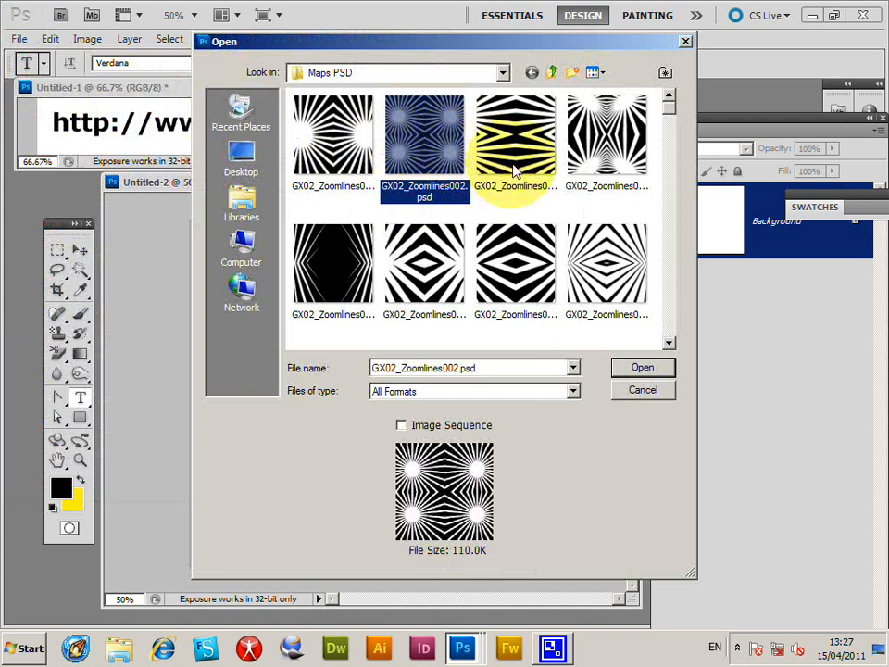
mouse_move(516, 148)
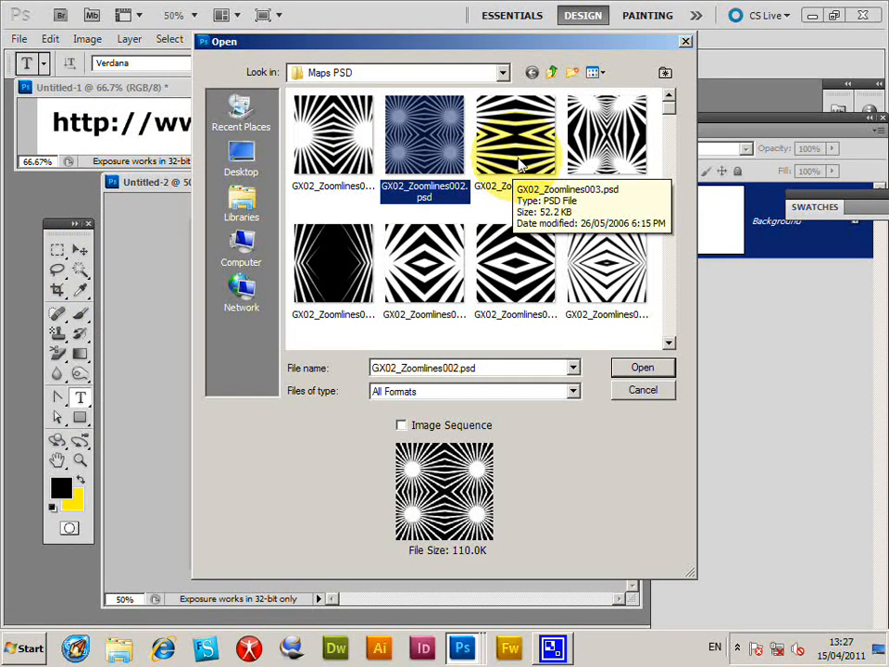
mouse_move(371, 125)
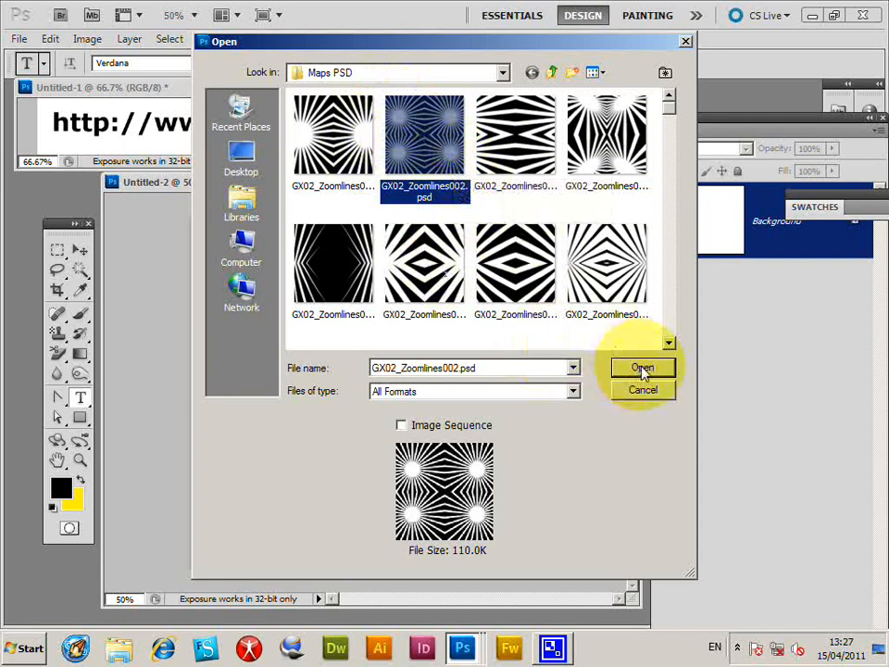
click(641, 367)
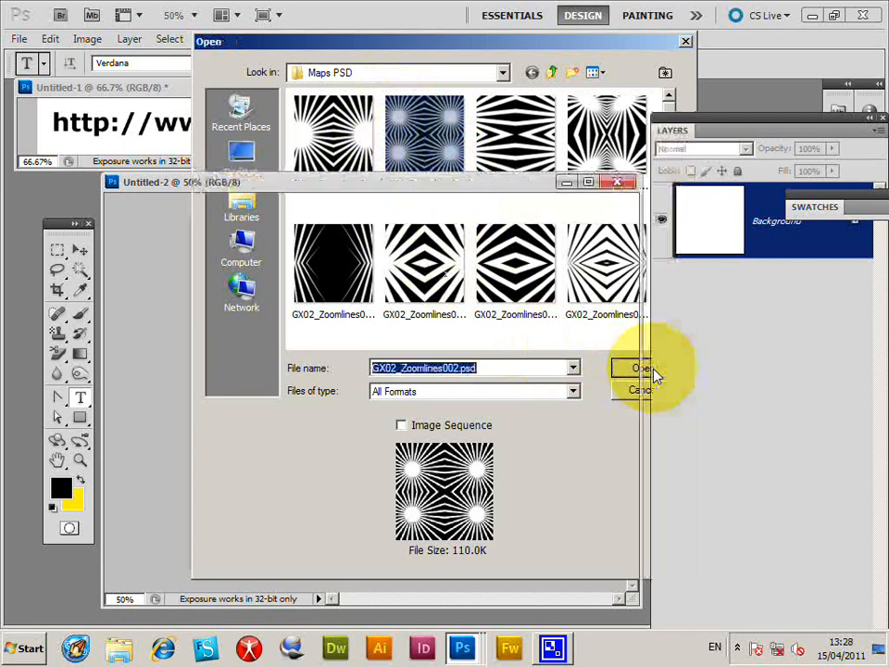
click(638, 368)
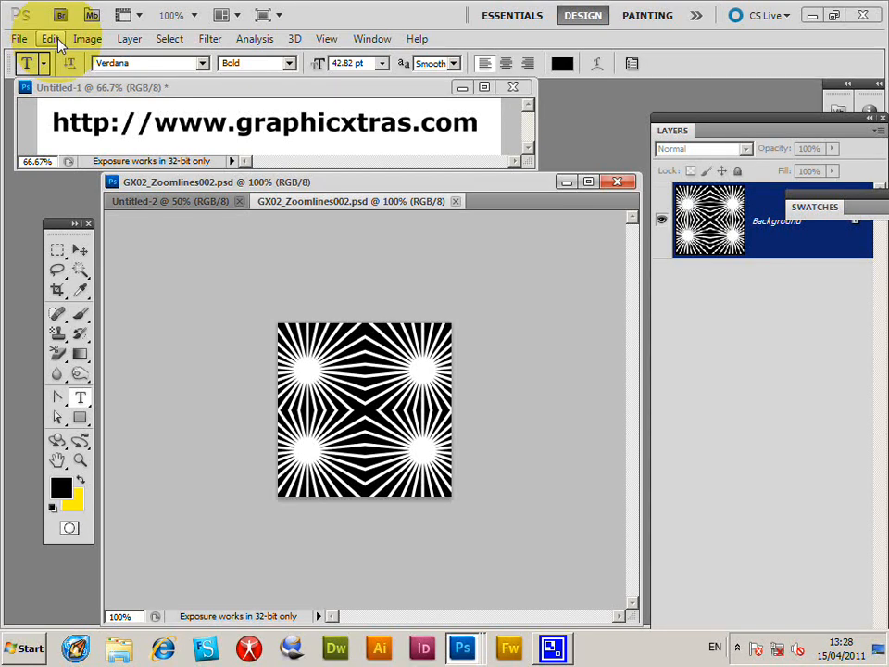
Define the zoom-lines image as pattern 'GX02_Zoomlines002.psd', then switch to Untitled-2
click(50, 38)
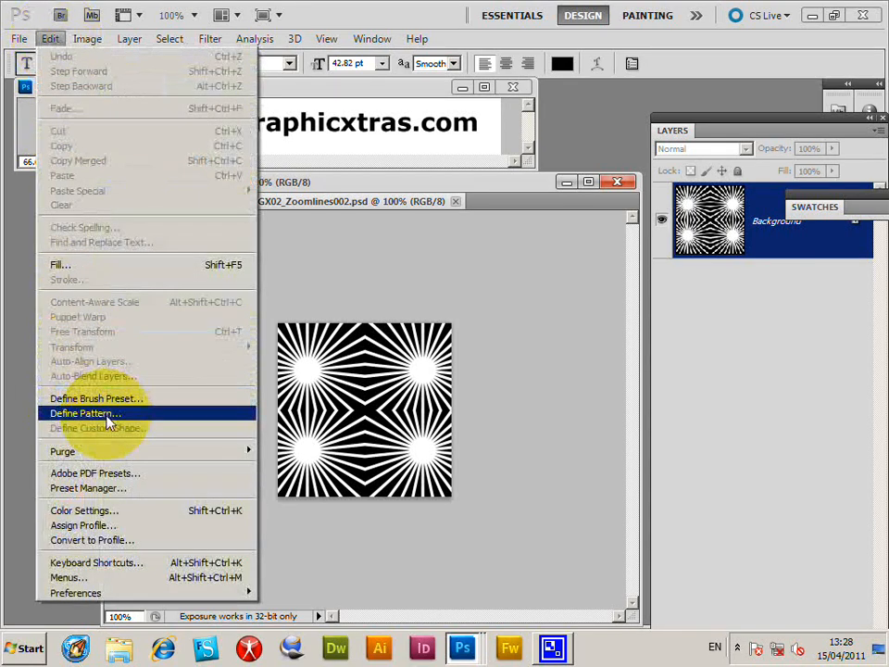
click(85, 413)
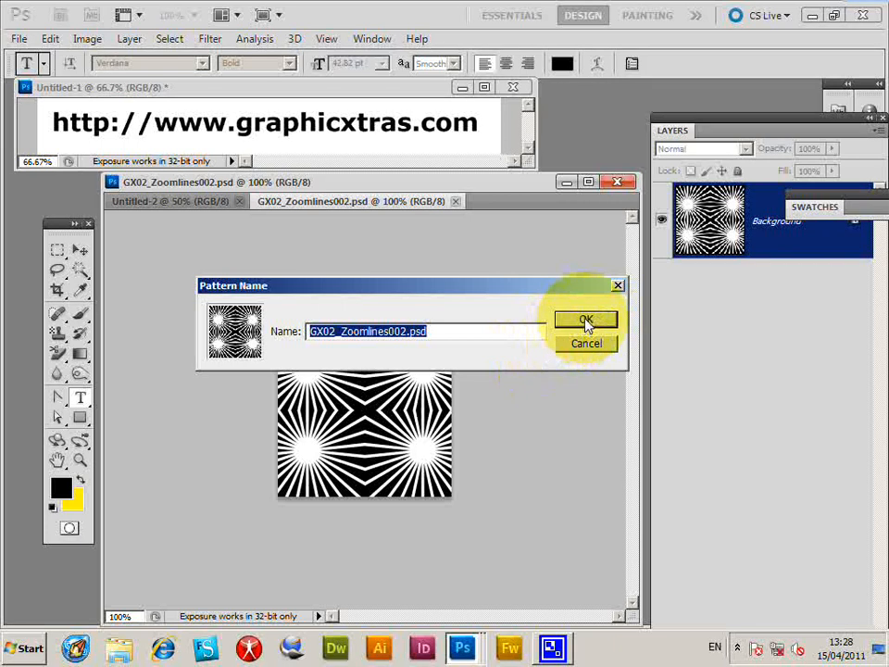
click(587, 319)
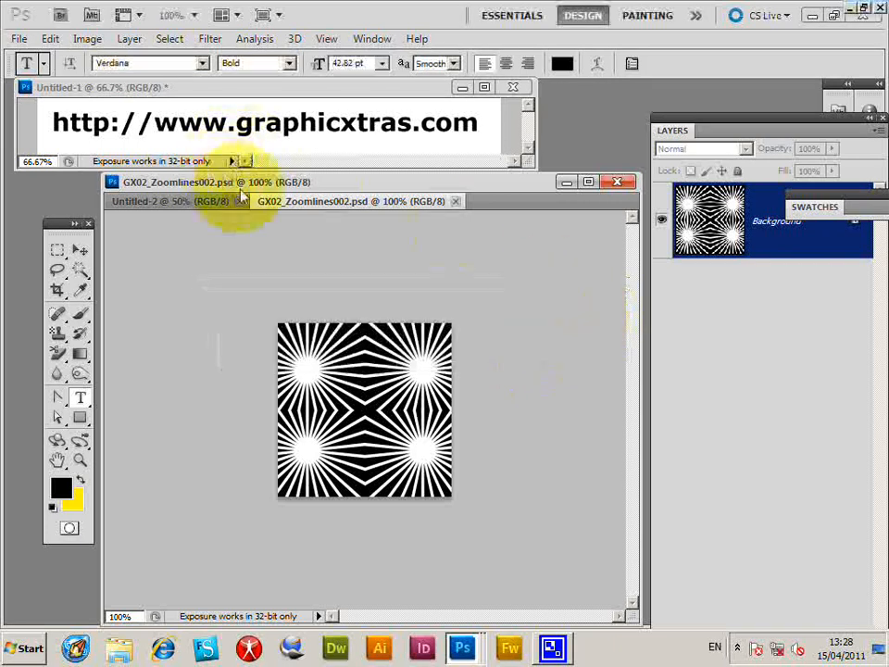
click(166, 201)
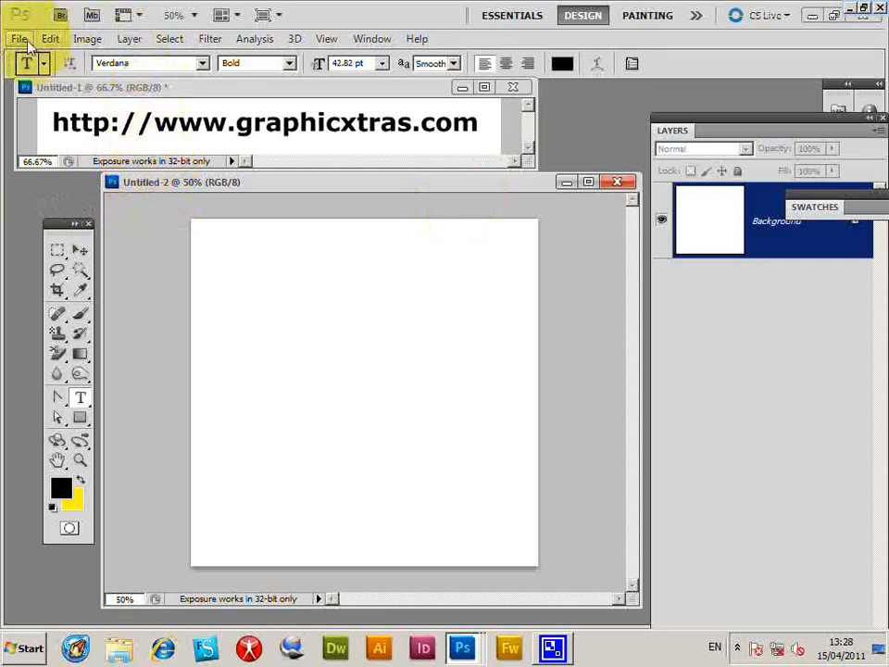
Add a Pattern Fill layer tiling the starburst at about 311% scale
click(128, 39)
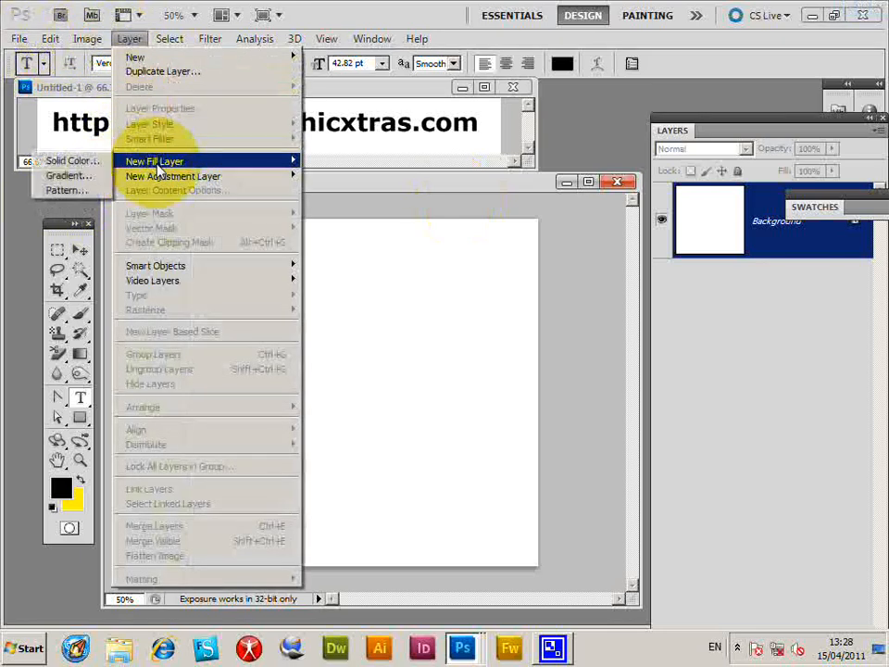
click(67, 189)
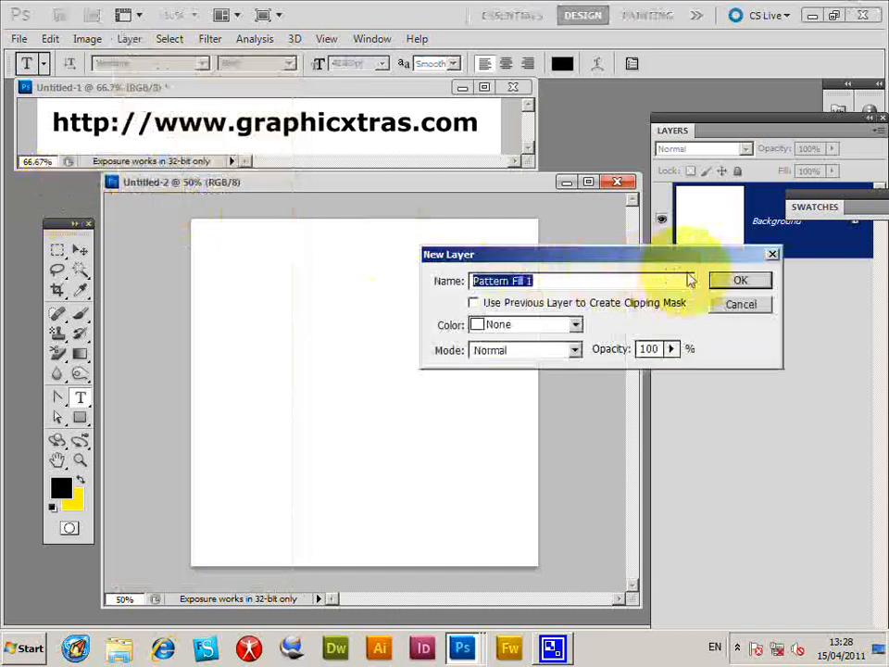
click(740, 280)
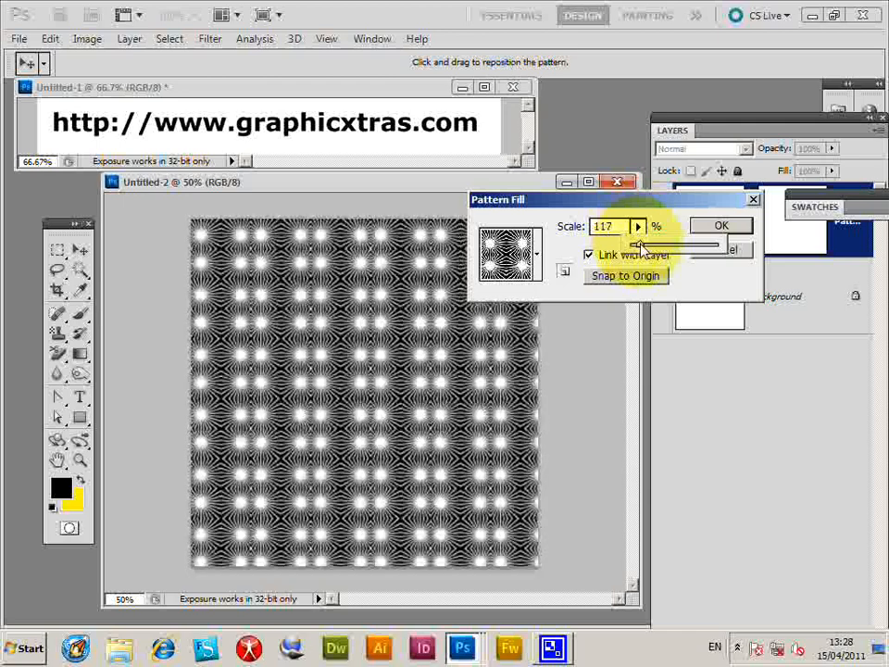
drag(639, 244, 658, 244)
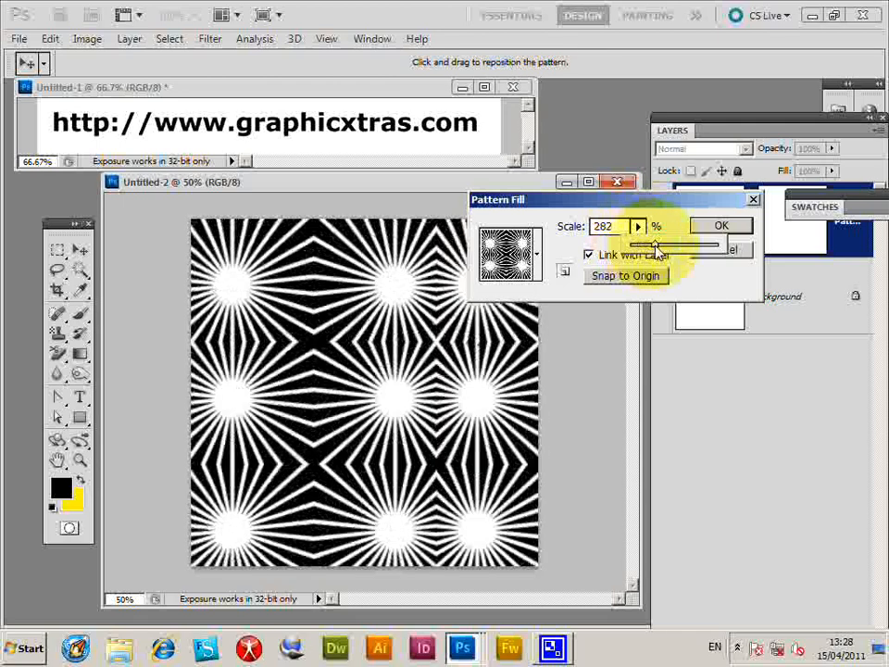
drag(658, 243, 669, 244)
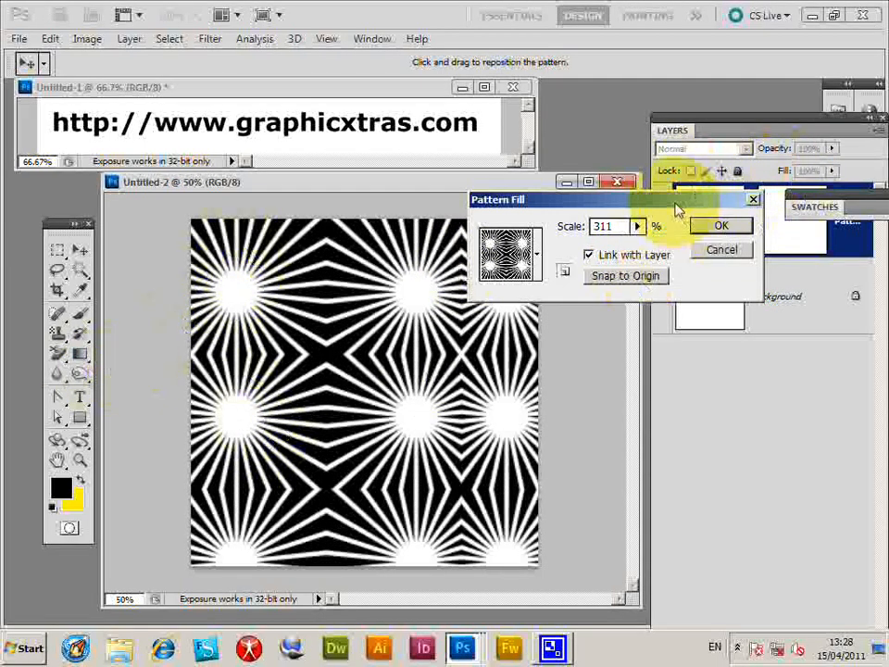
click(721, 225)
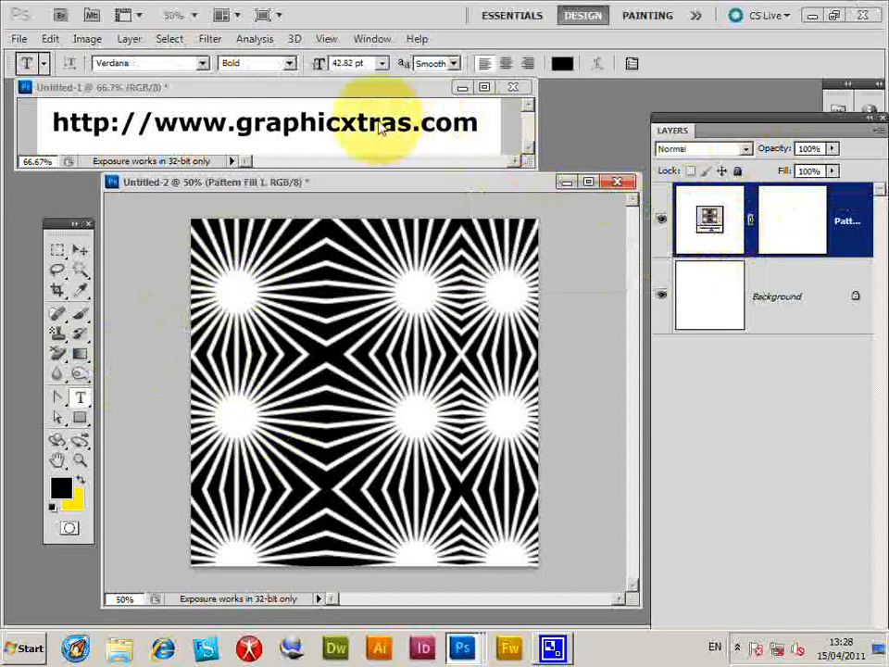
click(18, 38)
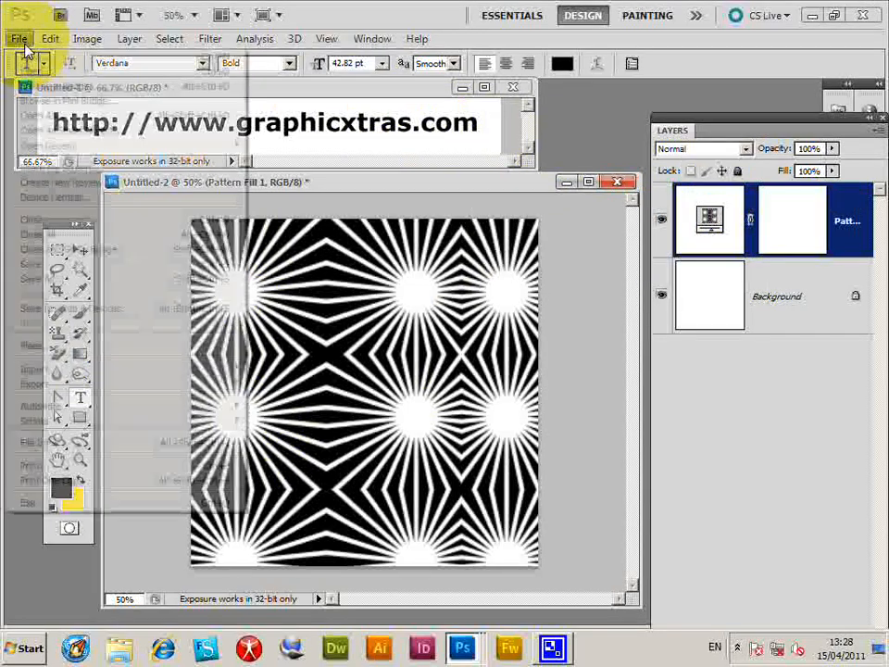
Open the GX06_Paint1_082.psd paint map from the Maps PSD folder
click(17, 38)
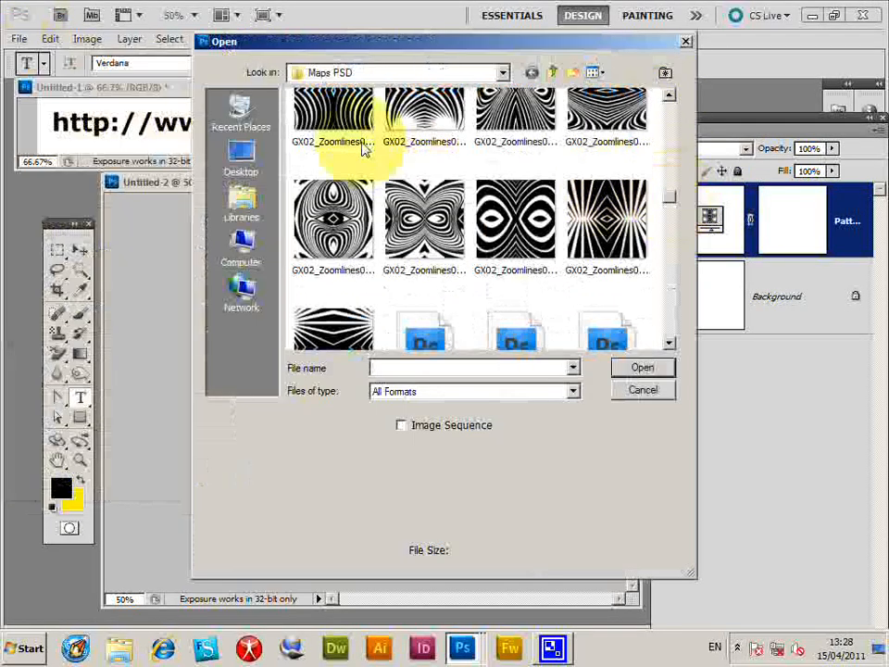
click(503, 73)
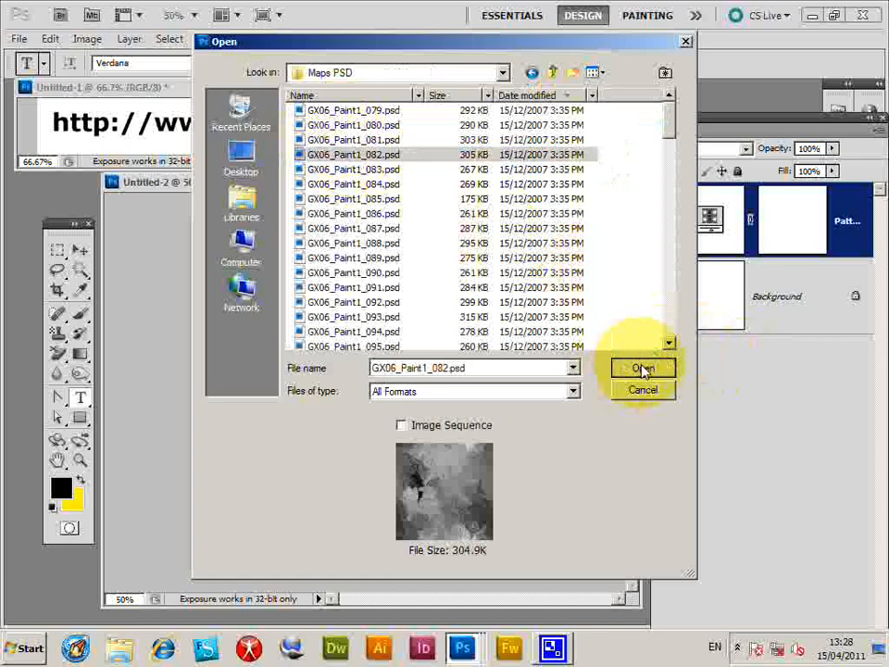
click(643, 368)
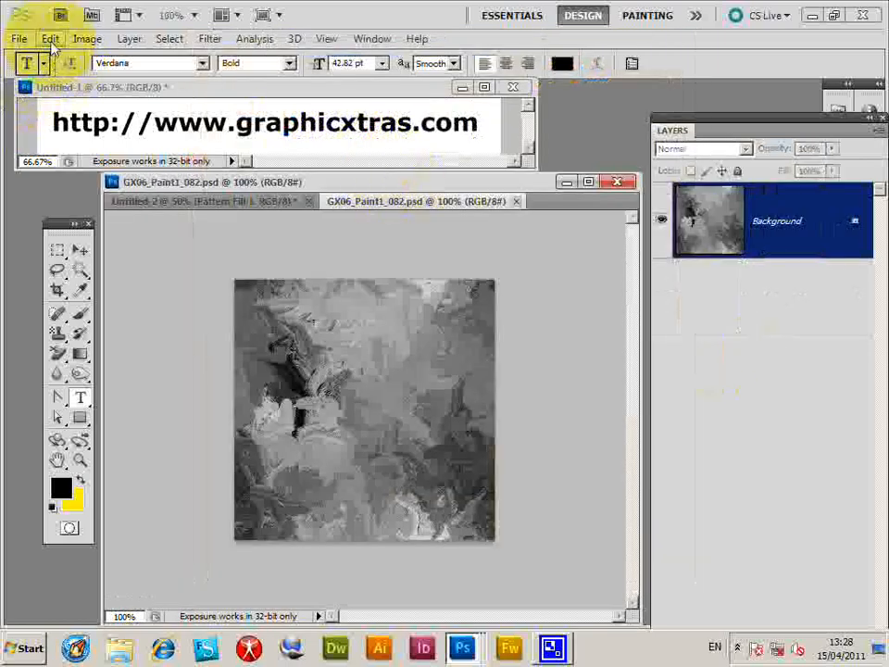
Define GX06_Paint1_082.psd as a new pattern with its default name
click(50, 38)
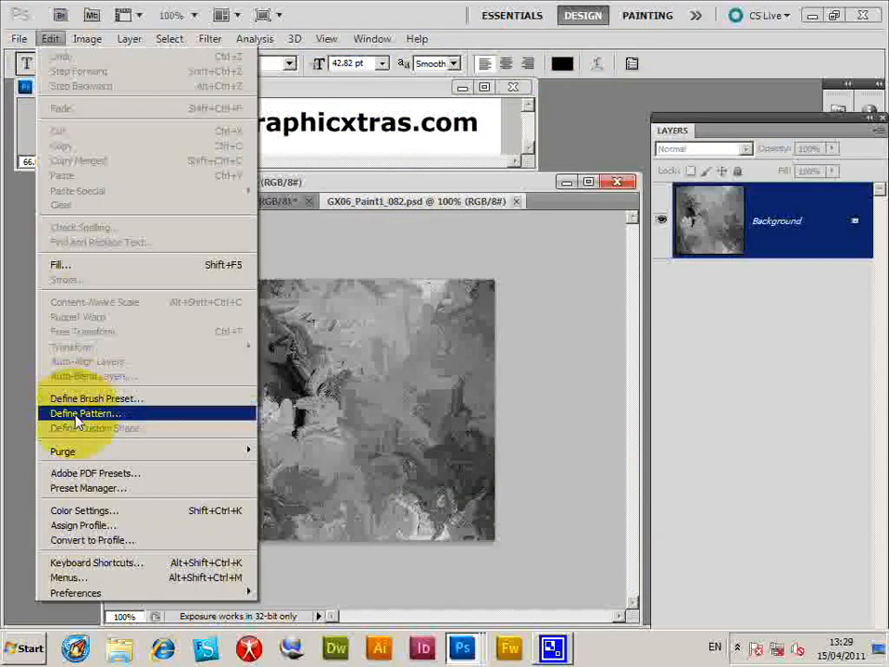
click(84, 413)
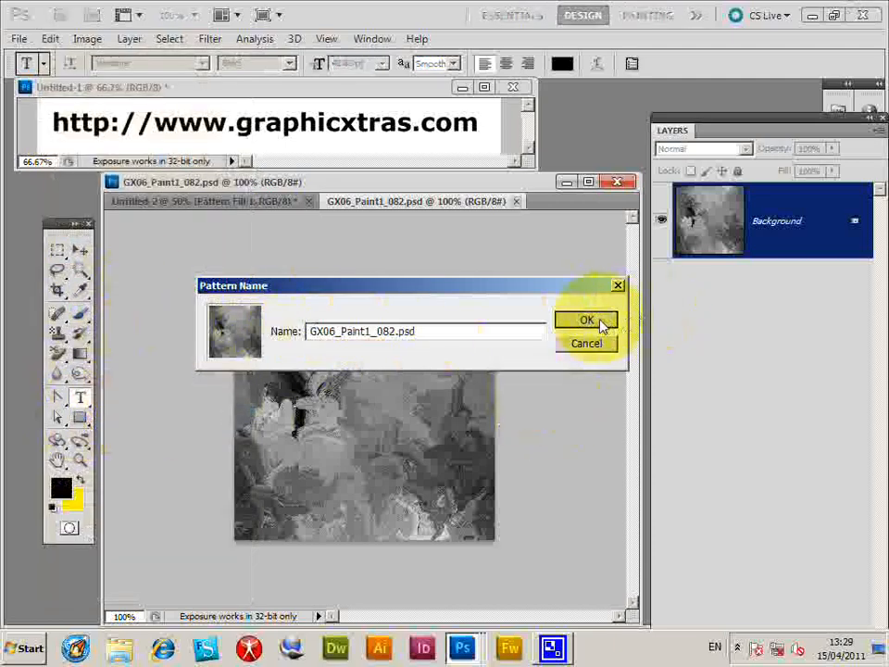
click(586, 319)
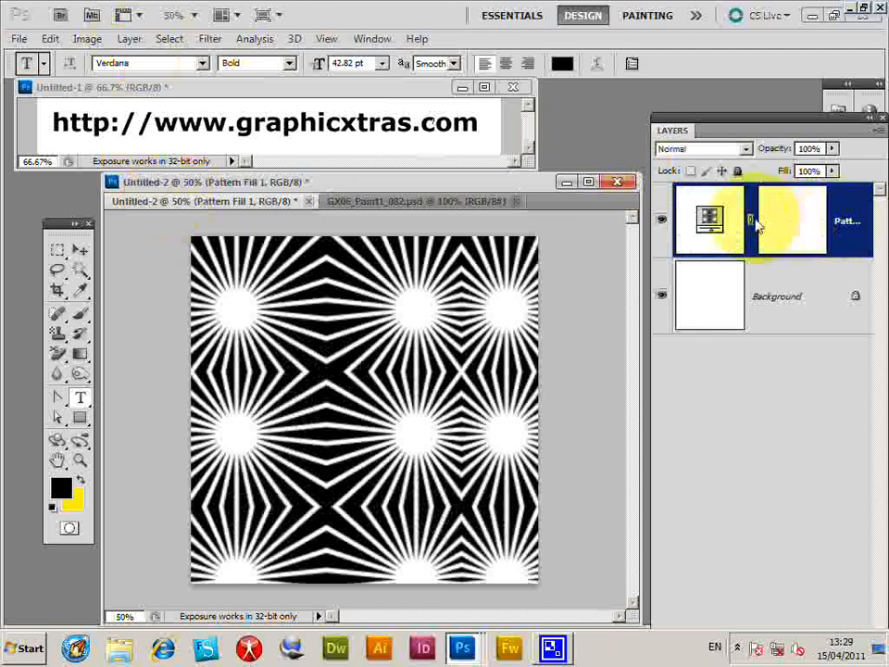
Reopen the Pattern Fill layer settings, switch to the paint pattern, and set scale to 671%
click(709, 219)
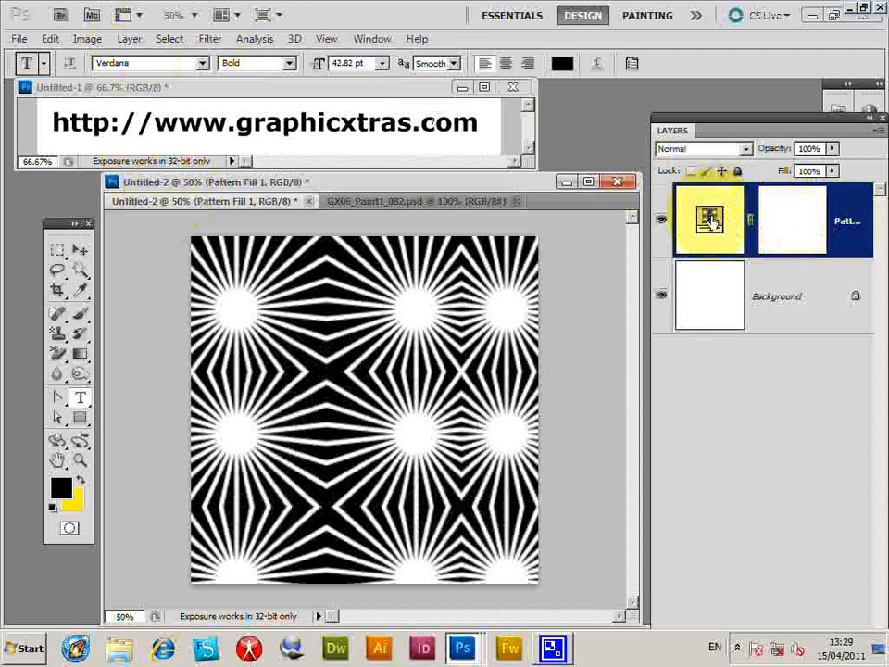
double_click(710, 220)
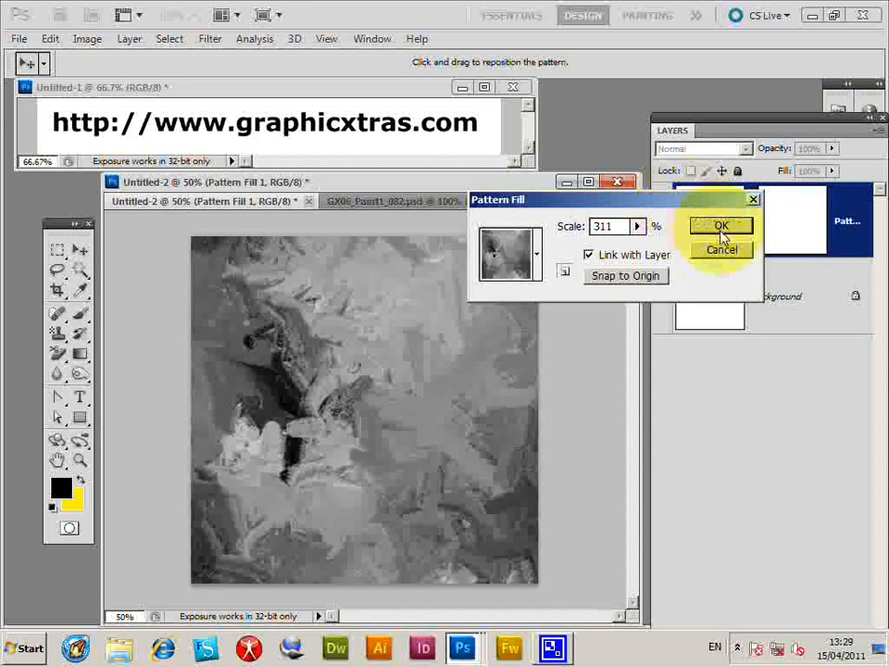
triple_click(602, 226)
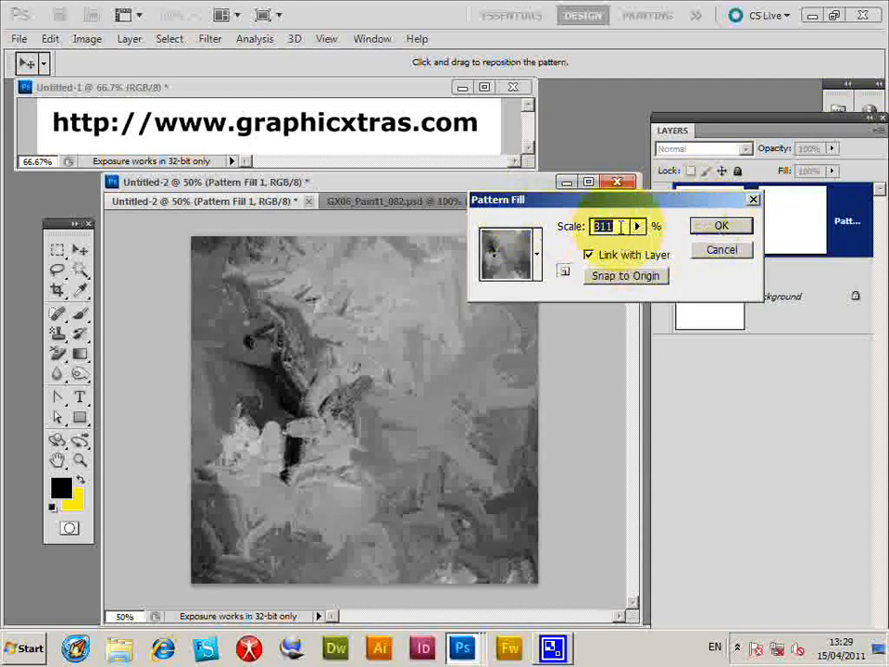
text(45)
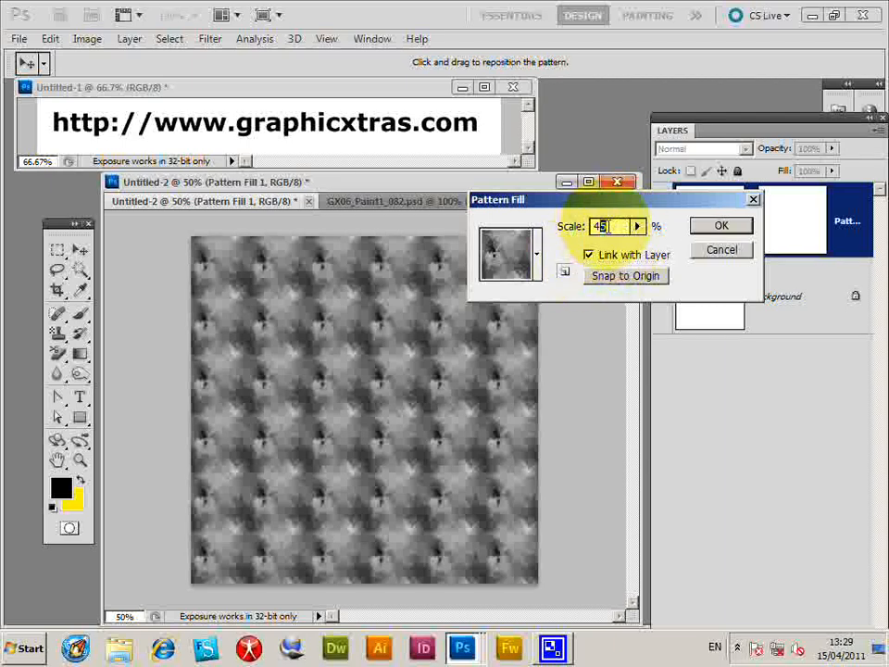
text(671)
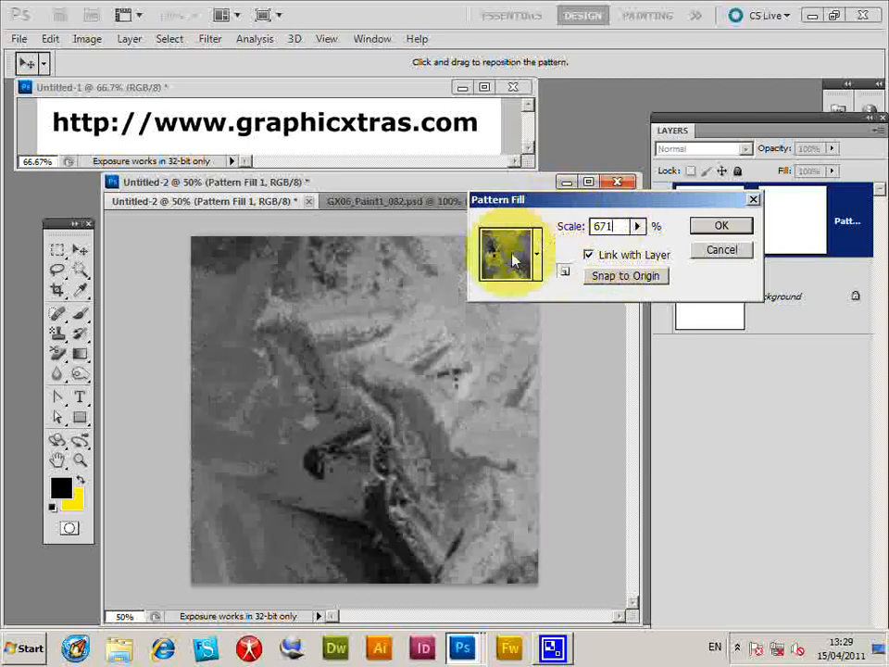